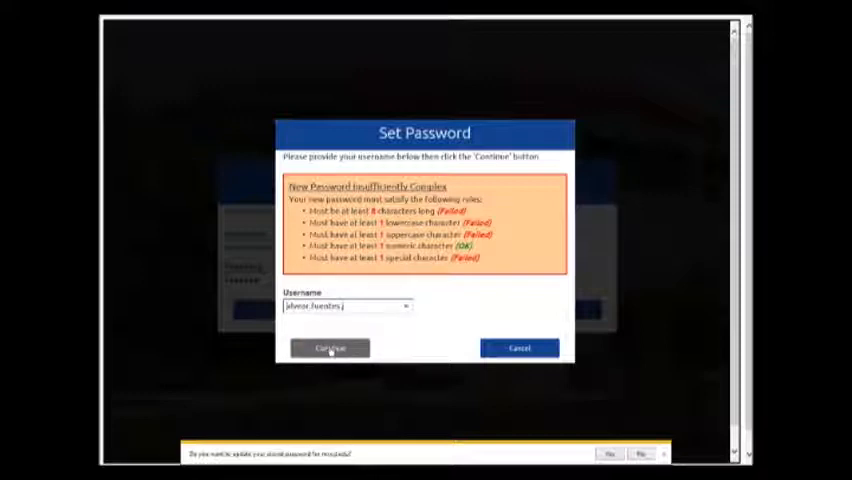
Step: Continue past the Set Password notice to the new-password form
left_click(330, 348)
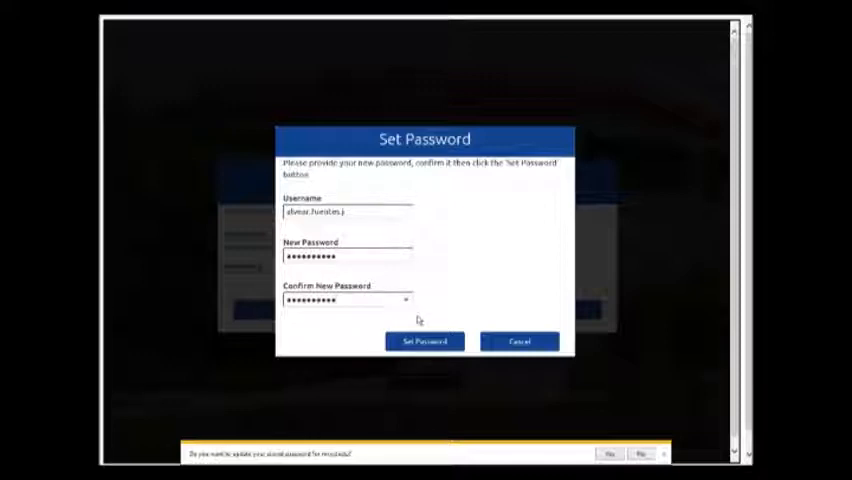
Step: Save the new password and submit mobile phone number (209…) for recovery enrollment
left_click(424, 340)
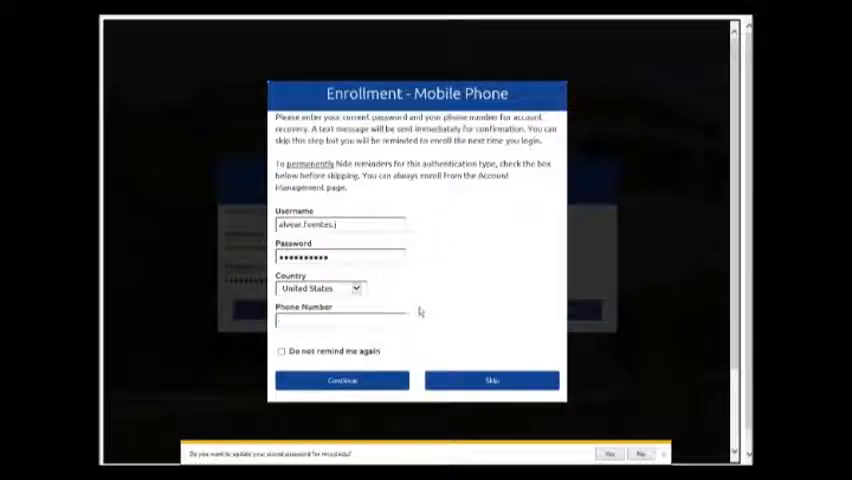
type("209201")
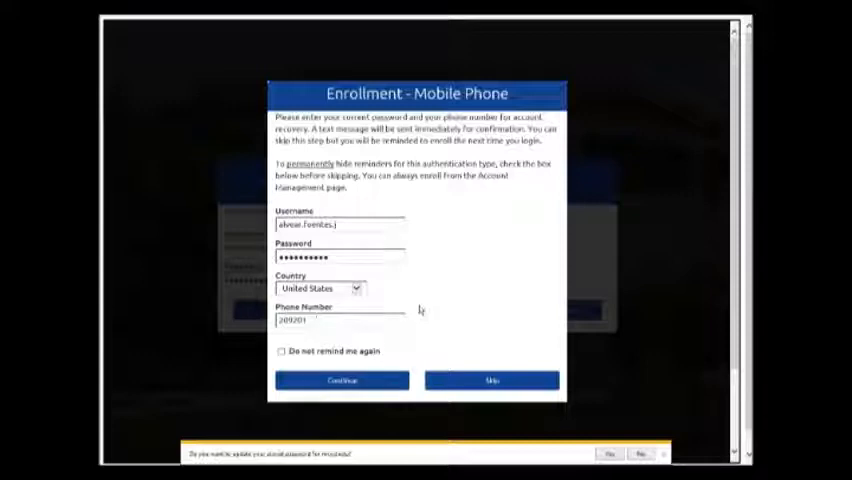
left_click(340, 380)
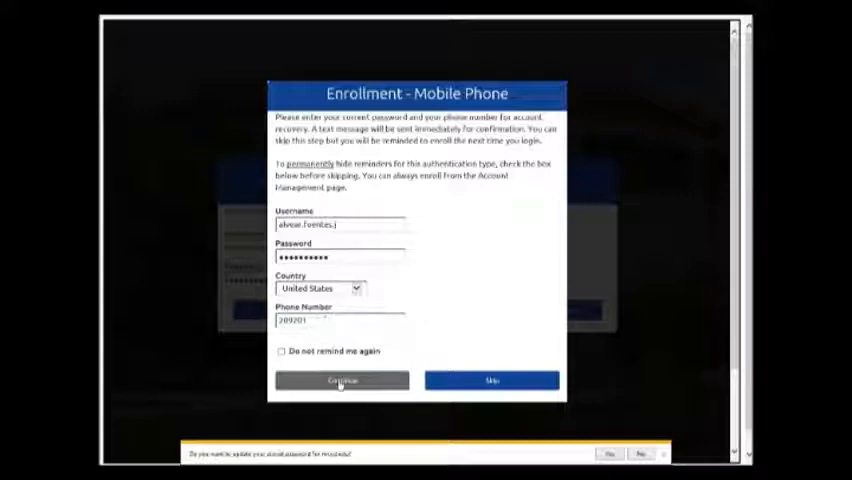
Step: Submit phone enrollment and verify it with the texted one-time code (611…)
left_click(340, 380)
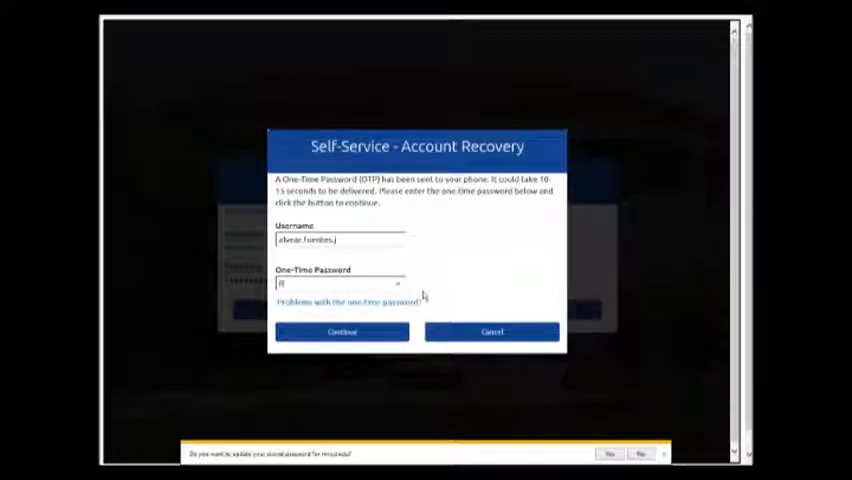
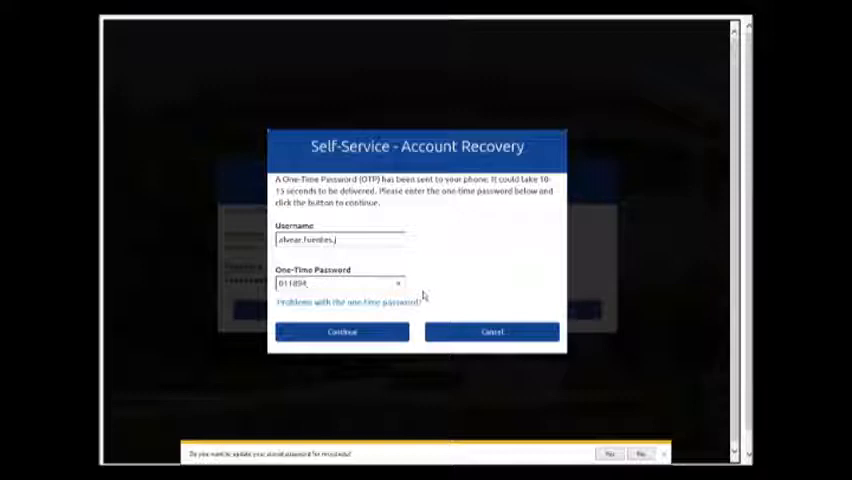
left_click(340, 332)
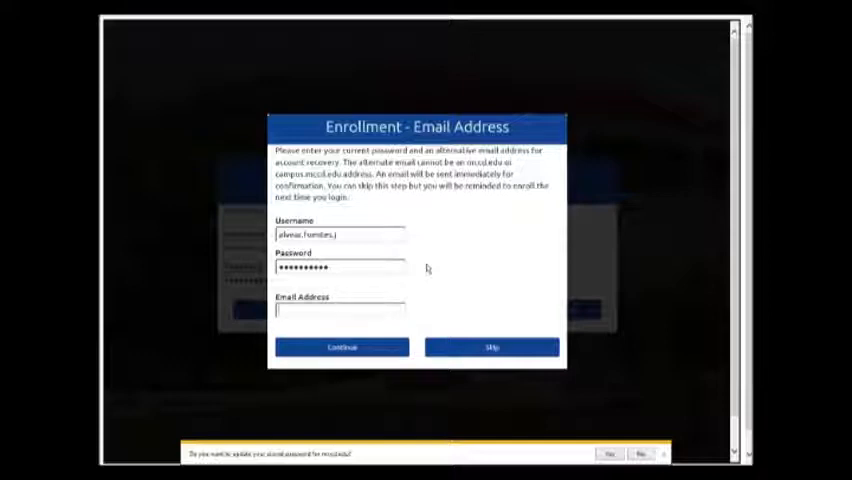
Step: Enter the personal email address for recovery and submit it
left_click(338, 312)
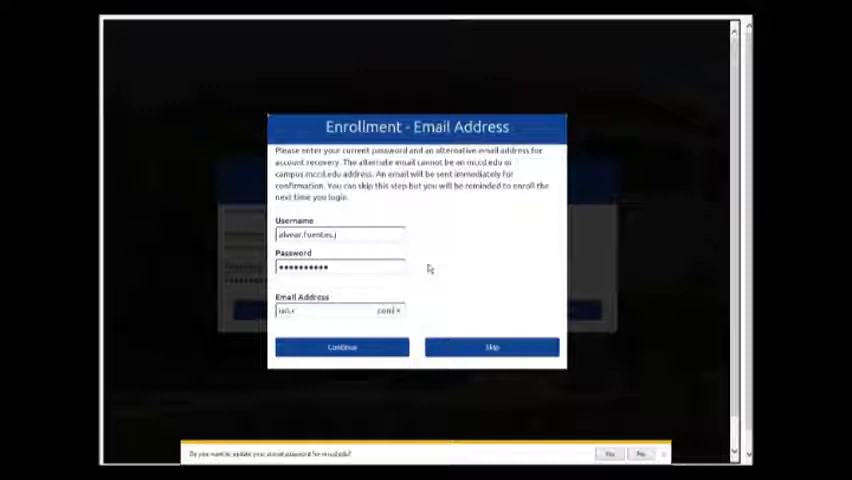
left_click(340, 346)
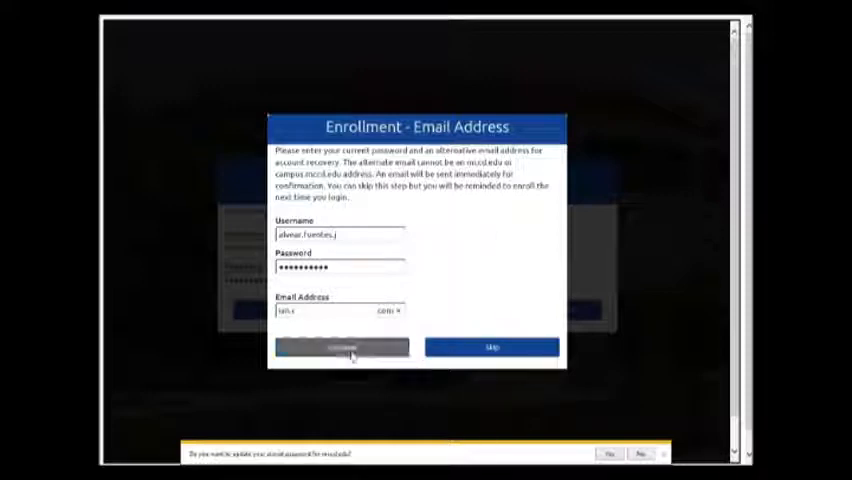
Step: Verify the email with the emailed one-time code (36…) and go to the portal home page
left_click(340, 348)
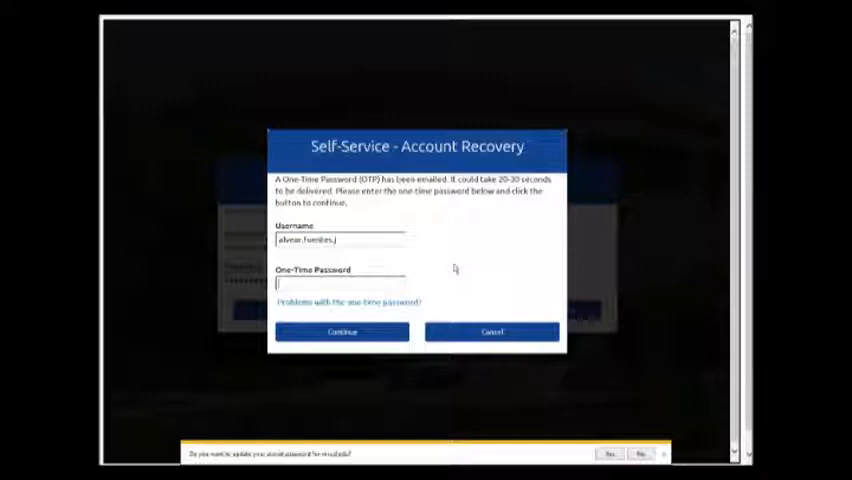
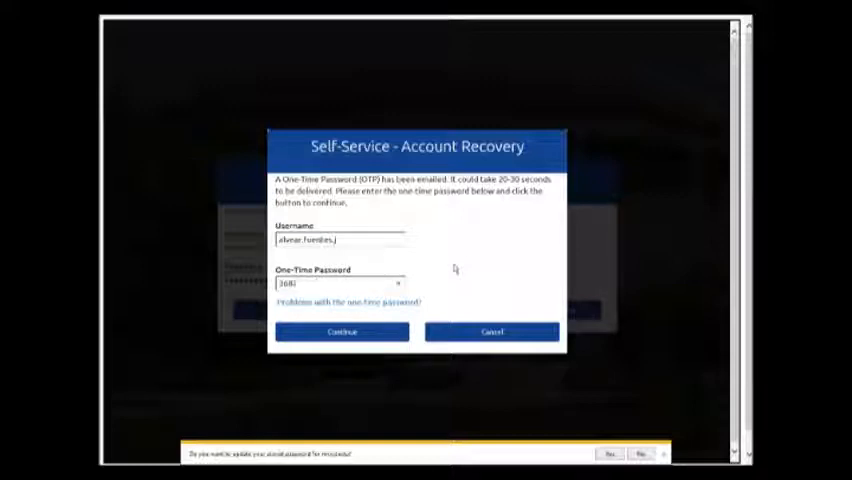
left_click(340, 332)
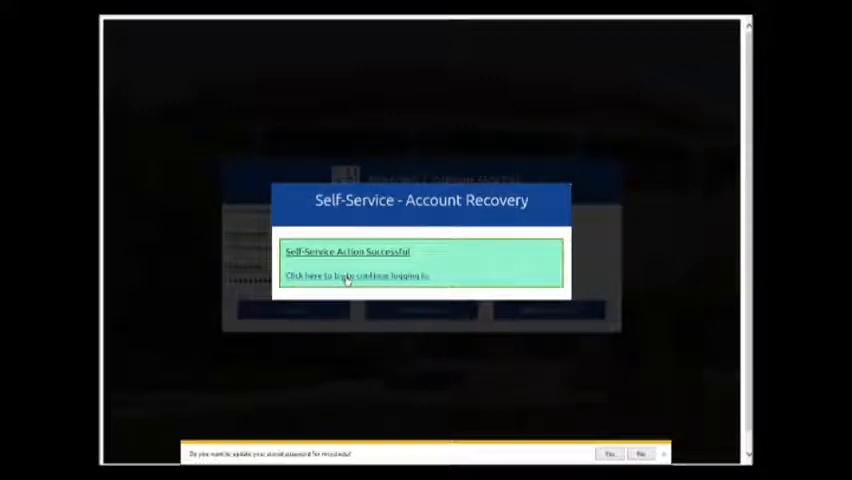
left_click(350, 276)
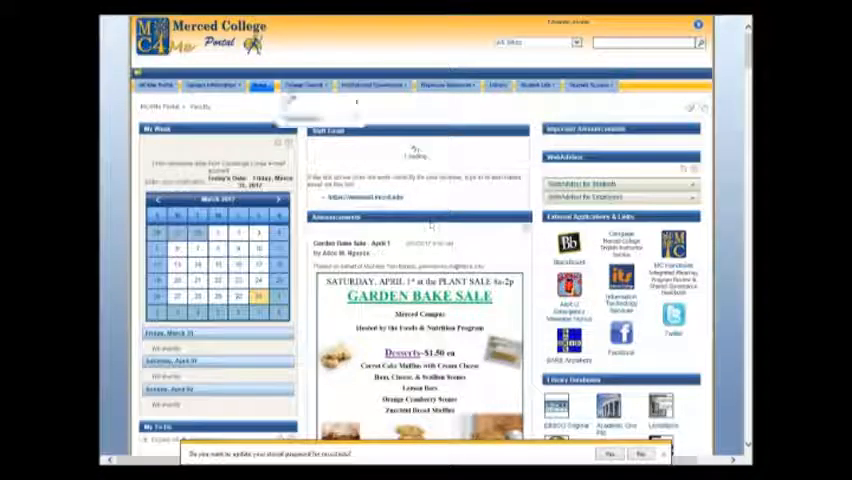